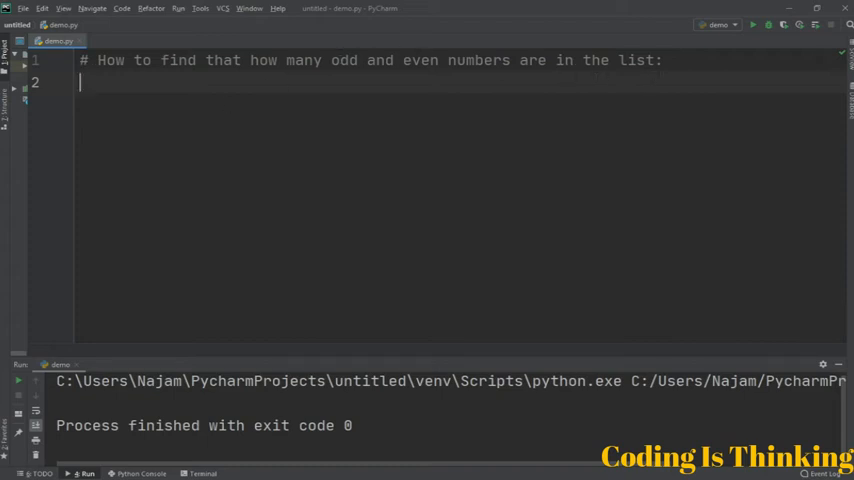
# Write 'from random import random' and define the empty list 'a = []'.
pyautogui.moveTo(254, 60); pyautogui.dragTo(448, 60)
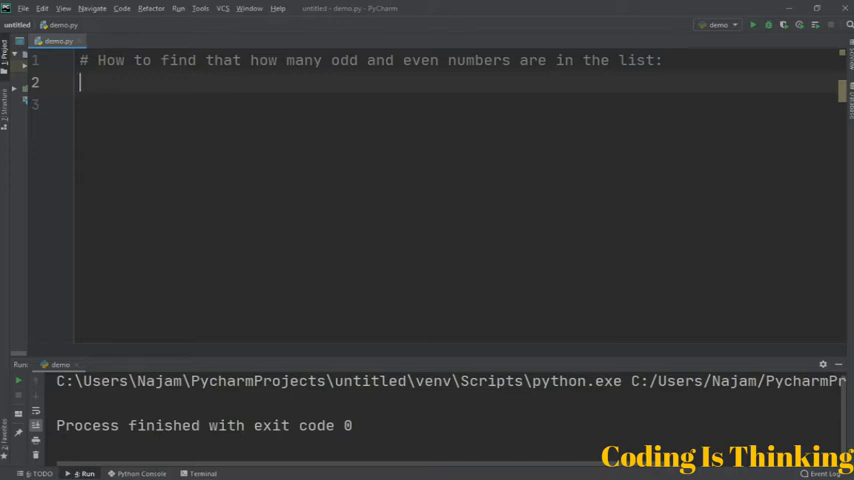
pyautogui.write('from rand')
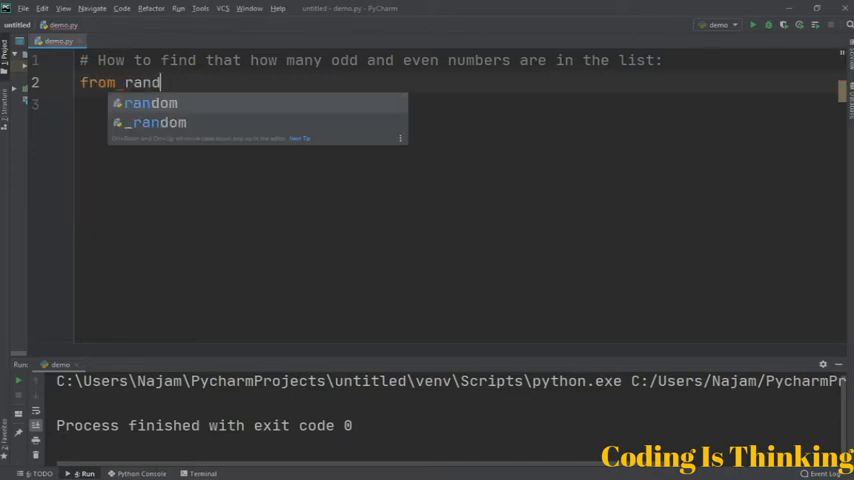
pyautogui.click(150, 103)
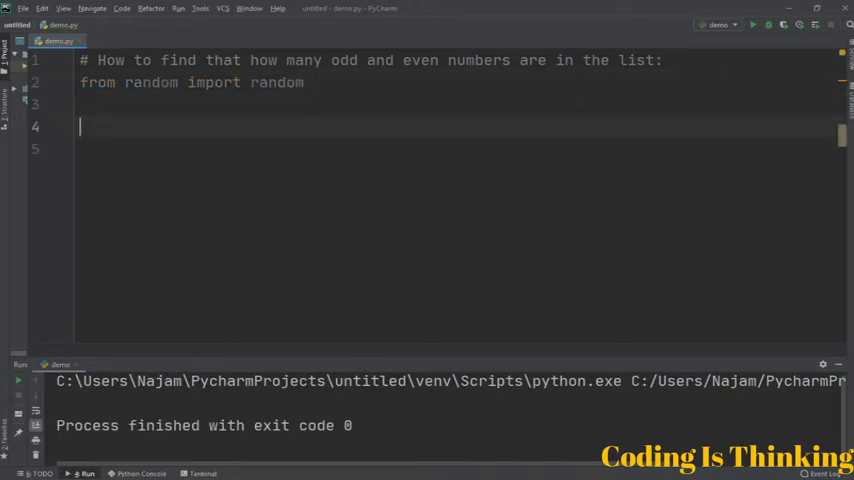
pyautogui.write('a =')
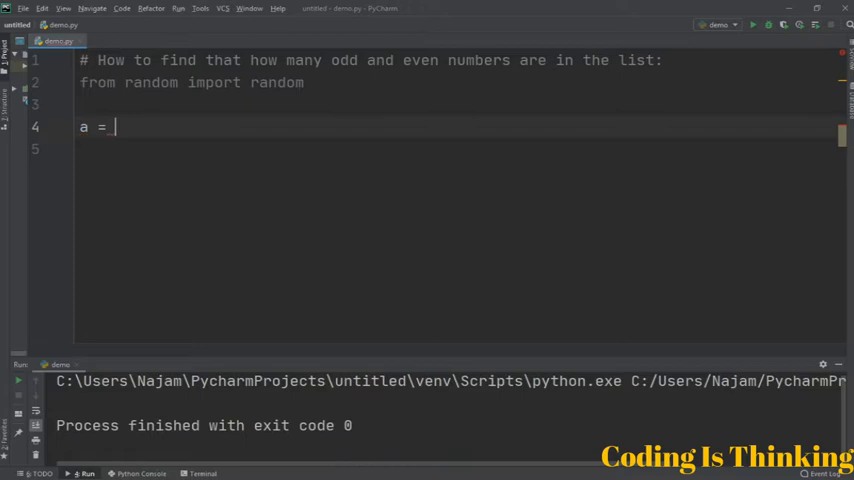
pyautogui.write('[]')
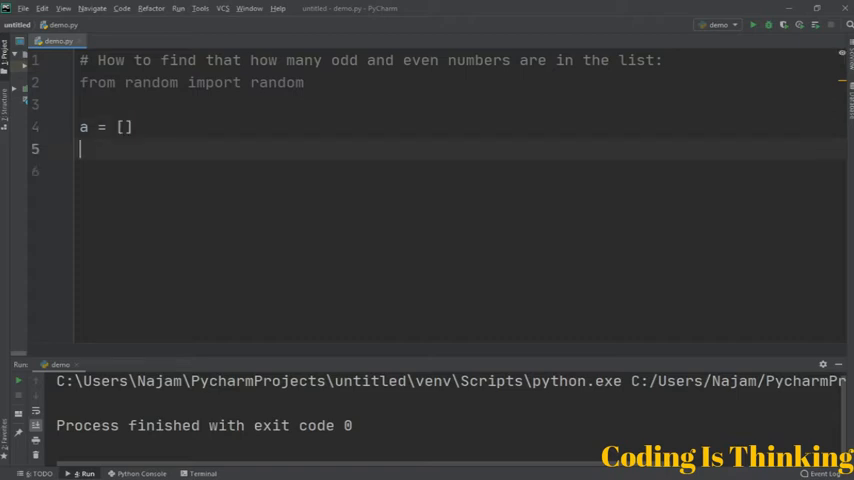
# Write the loop header 'for i in range(7):'.
pyautogui.write('for')
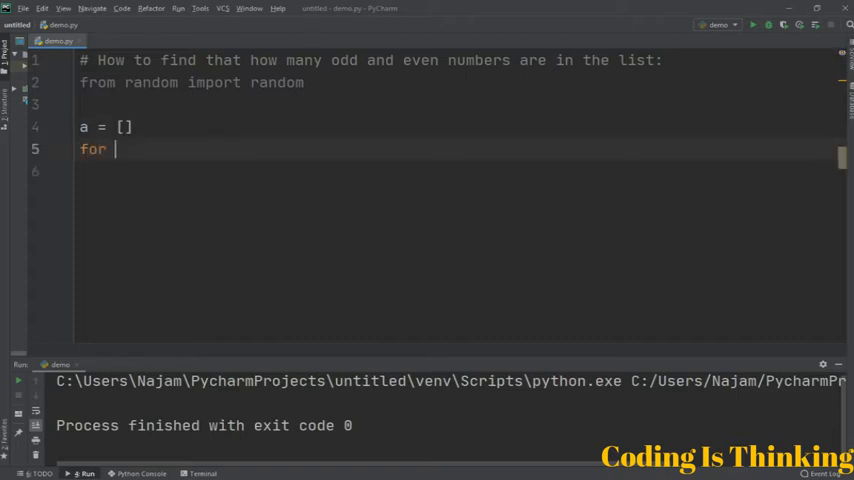
pyautogui.write('i in ran')
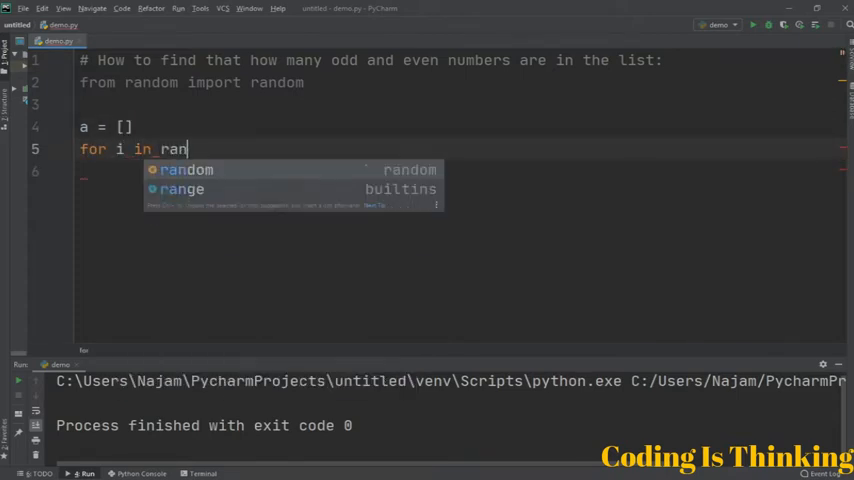
pyautogui.click(182, 189)
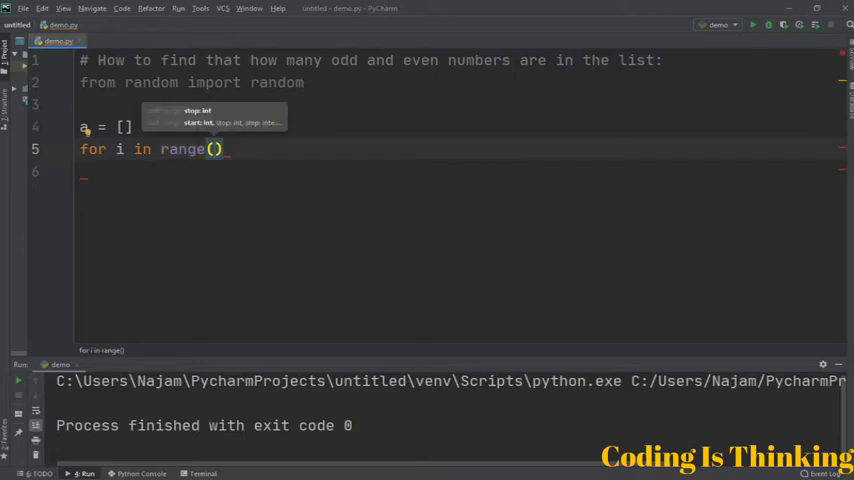
pyautogui.write('7')
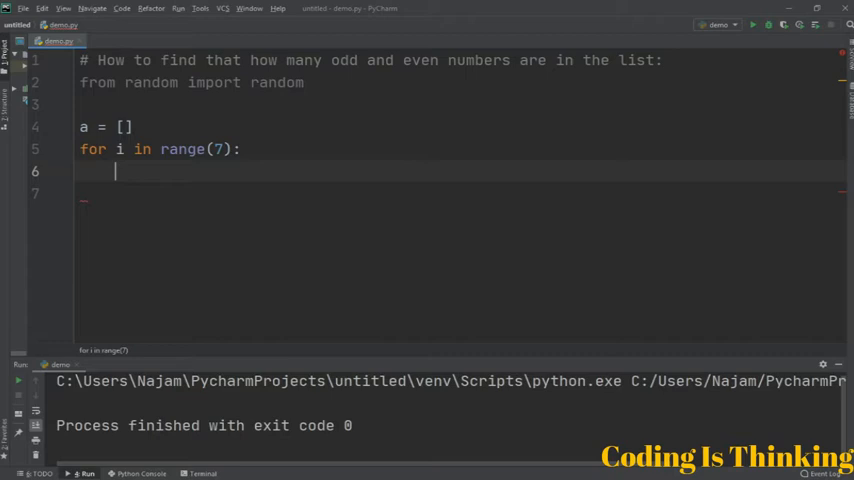
# Inside the loop assign 'n = int(random() * 100)'.
pyautogui.write('n =')
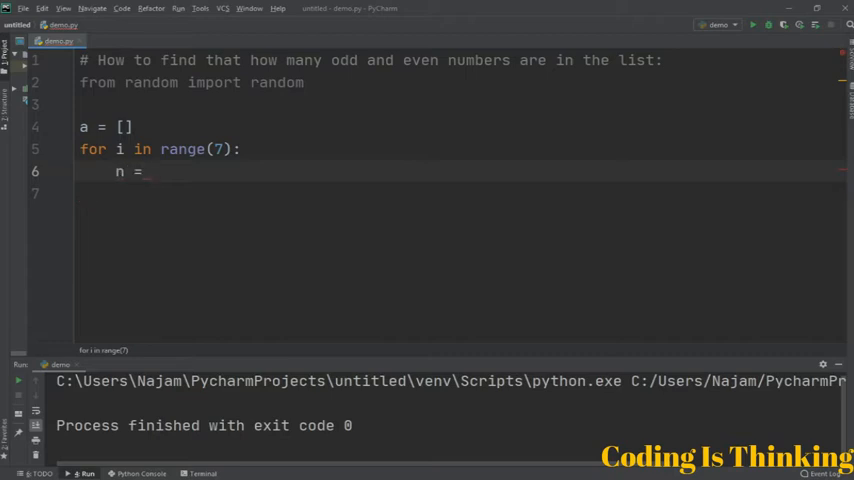
pyautogui.write('int')
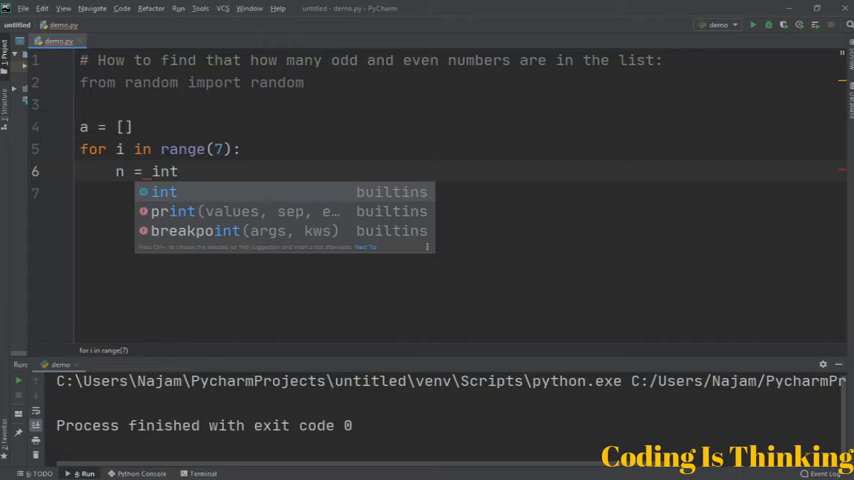
pyautogui.click(163, 191)
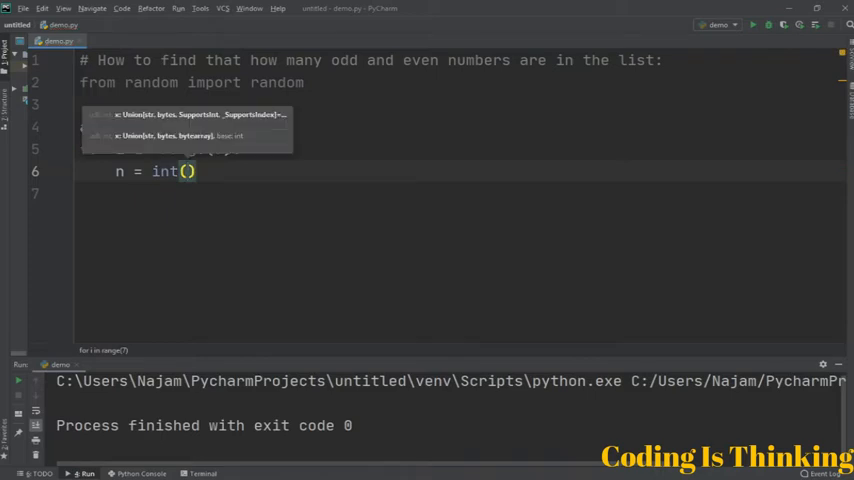
pyautogui.write('random()')
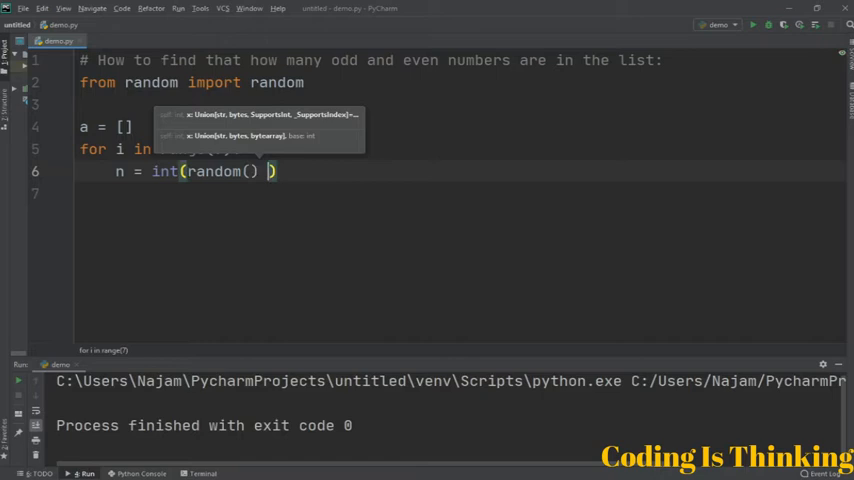
pyautogui.write('*')
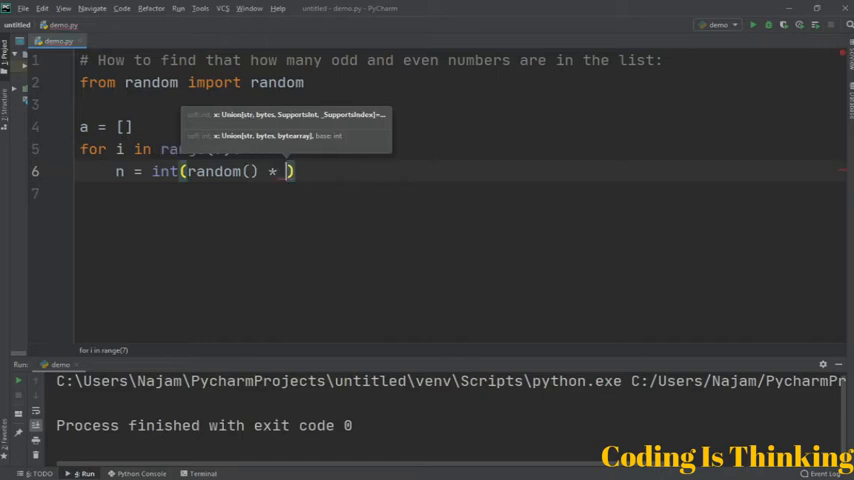
pyautogui.write('100')
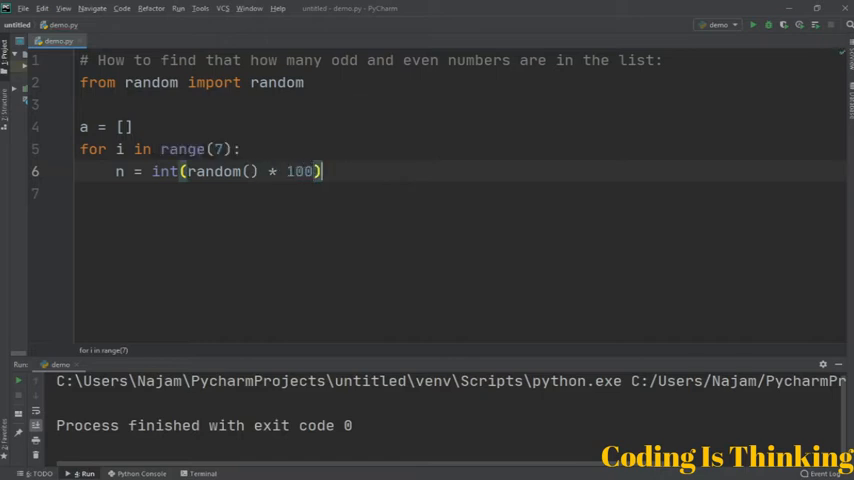
# Append n to the list with 'a.append(n)' and end the loop body.
pyautogui.write('a.')
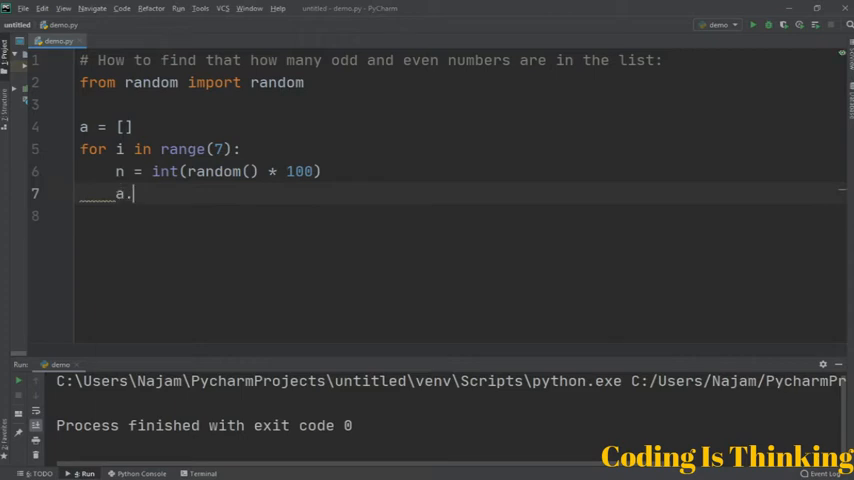
pyautogui.write('append(')
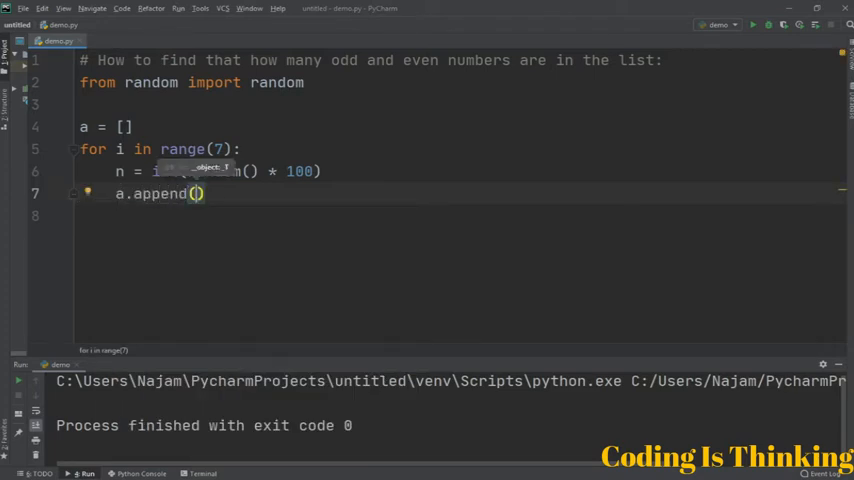
pyautogui.write('n')
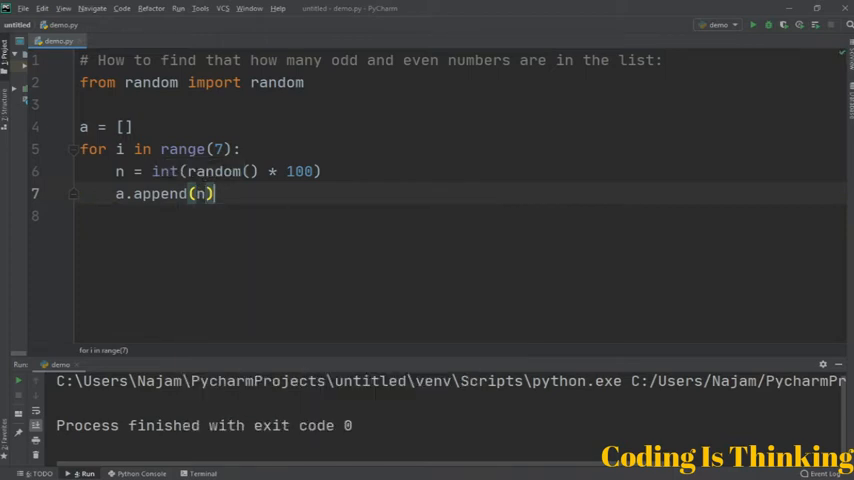
pyautogui.press('enter')
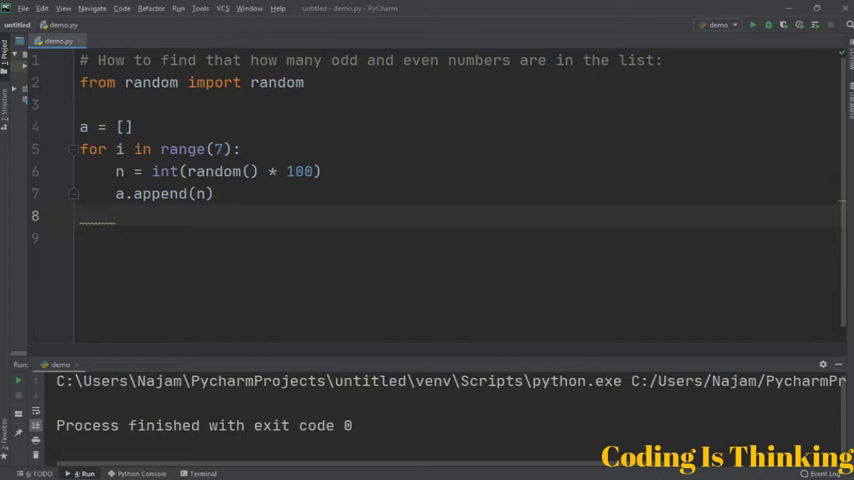
# Below the loop write 'print(a)', then 'even = 0' and 'odd = 0'.
pyautogui.doubleClick(105, 127)
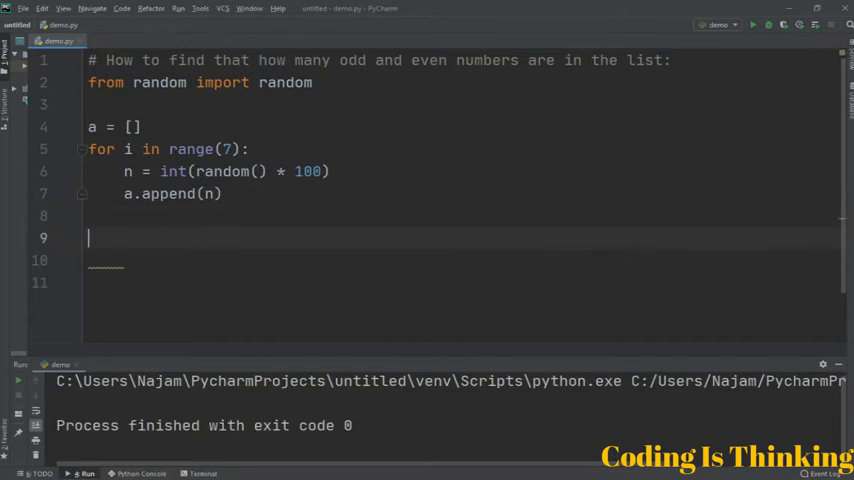
pyautogui.write('print(a')
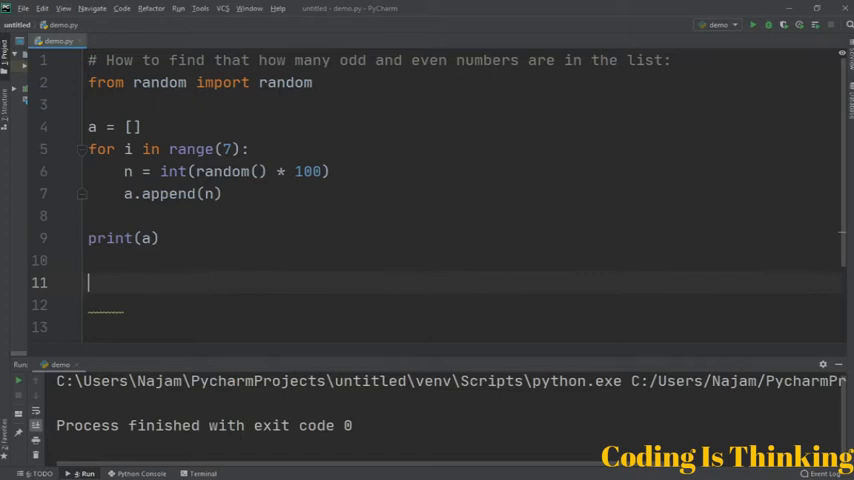
pyautogui.write('even = 0')
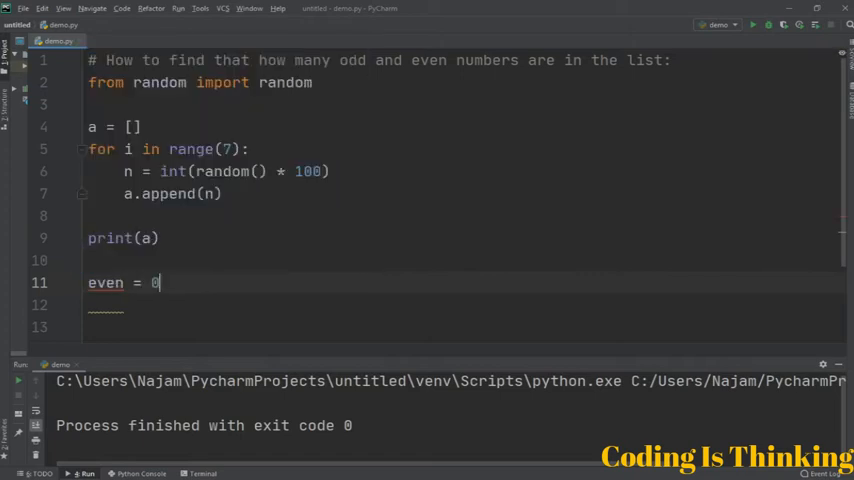
pyautogui.write('a')
pyautogui.click(463, 306)
pyautogui.write('odd')
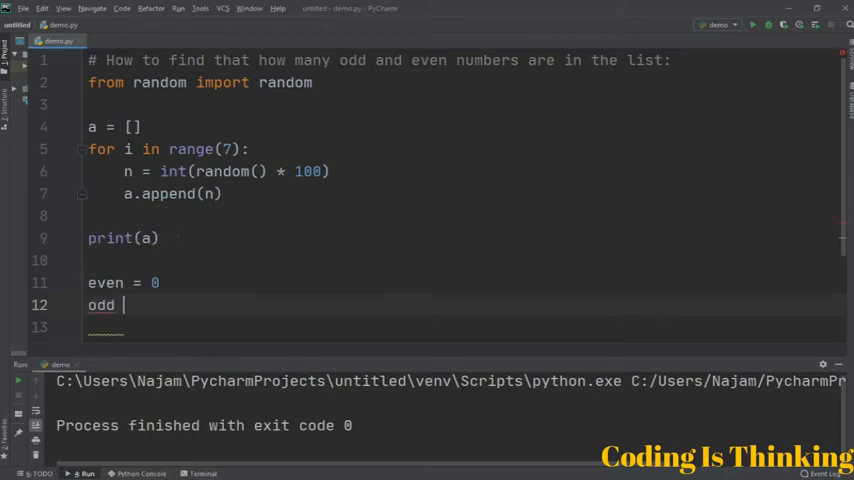
pyautogui.write('= 0')
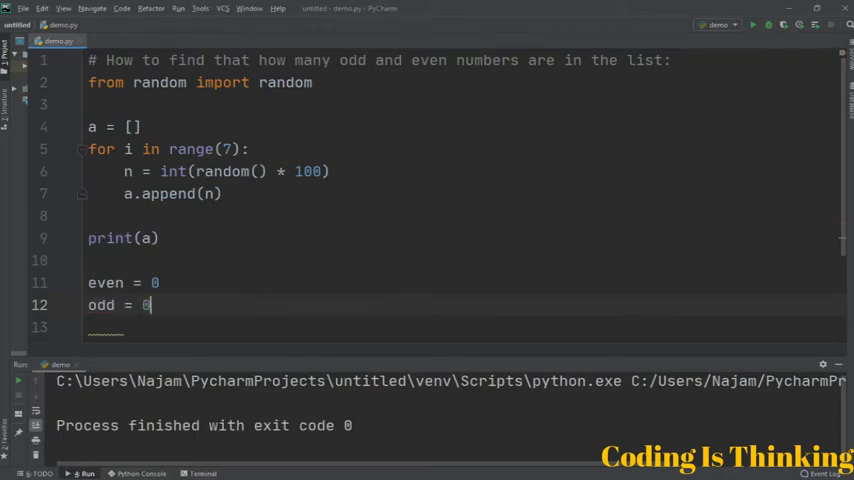
# Write the loop header 'for i in a:' after the counters.
pyautogui.write('for')
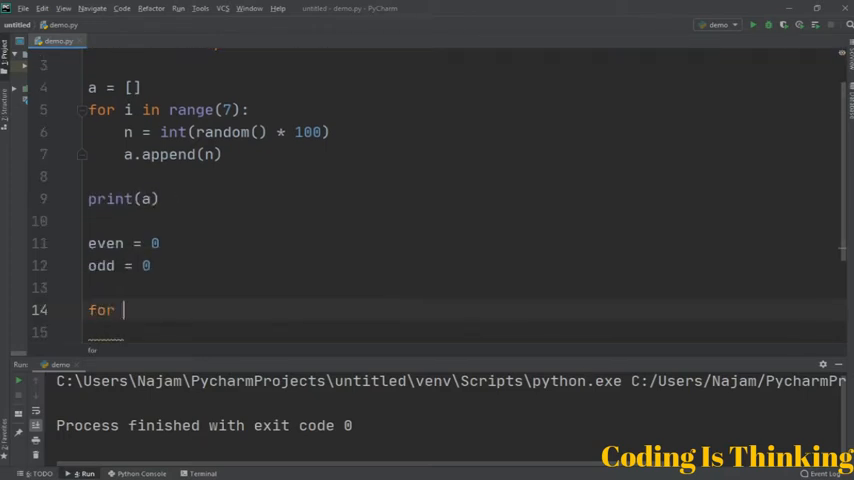
pyautogui.write('i in')
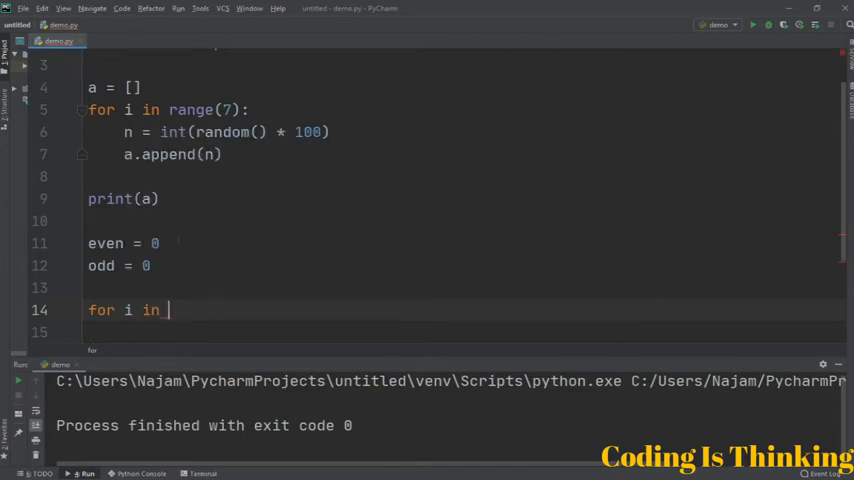
pyautogui.write('a:')
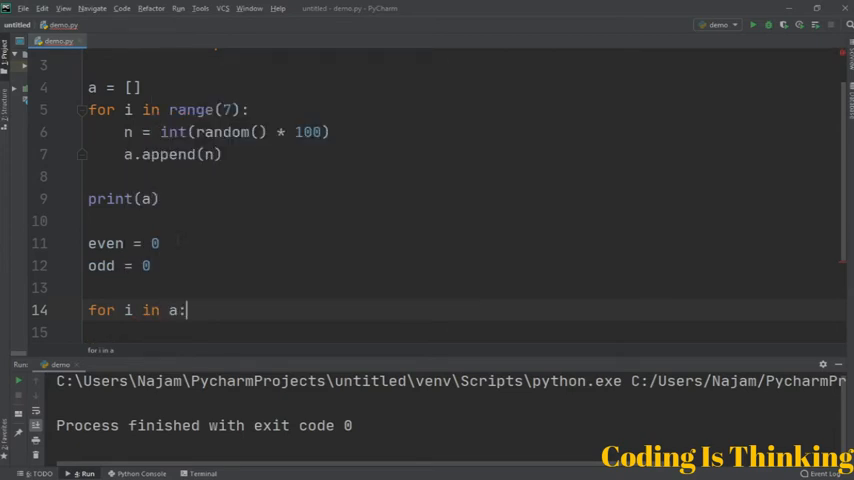
pyautogui.scroll(3)
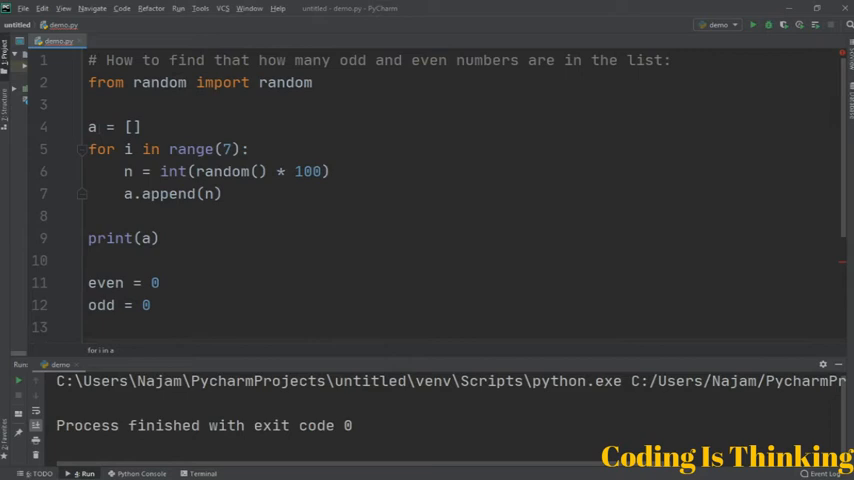
pyautogui.click(90, 127)
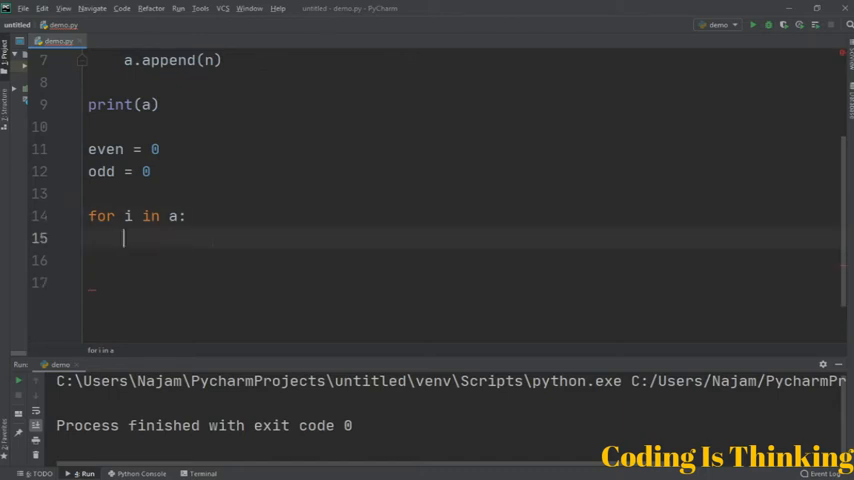
# Add 'if i % 2 == 0:' incrementing even with 'even = even + 1'.
pyautogui.write('if')
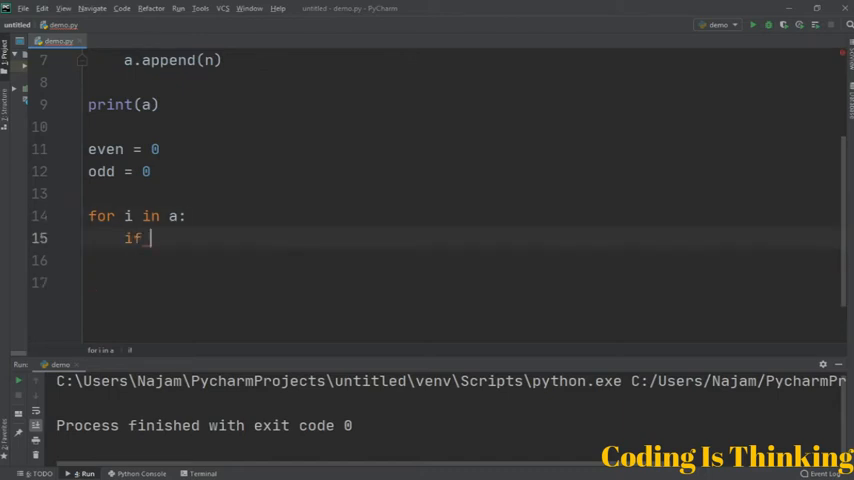
pyautogui.write('i %')
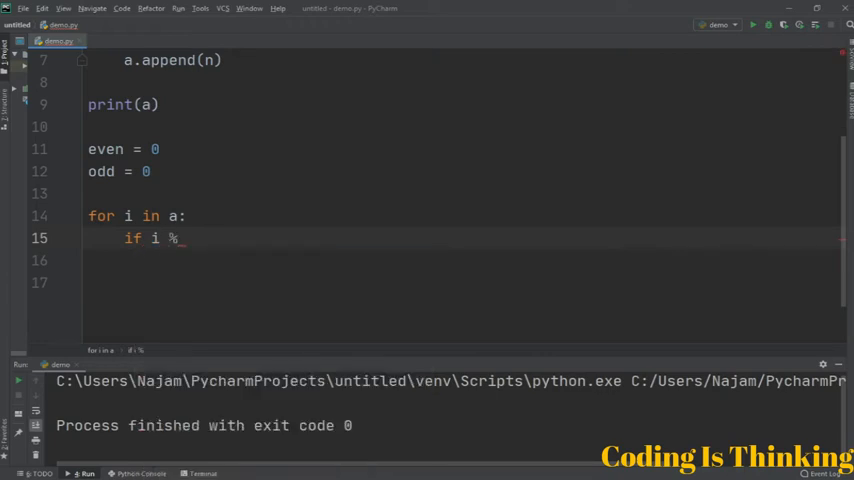
pyautogui.write('2')
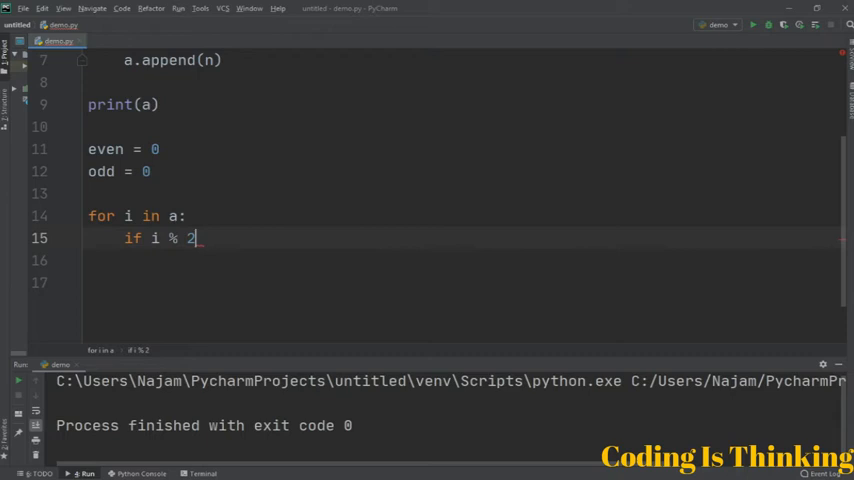
pyautogui.write('== 0:')
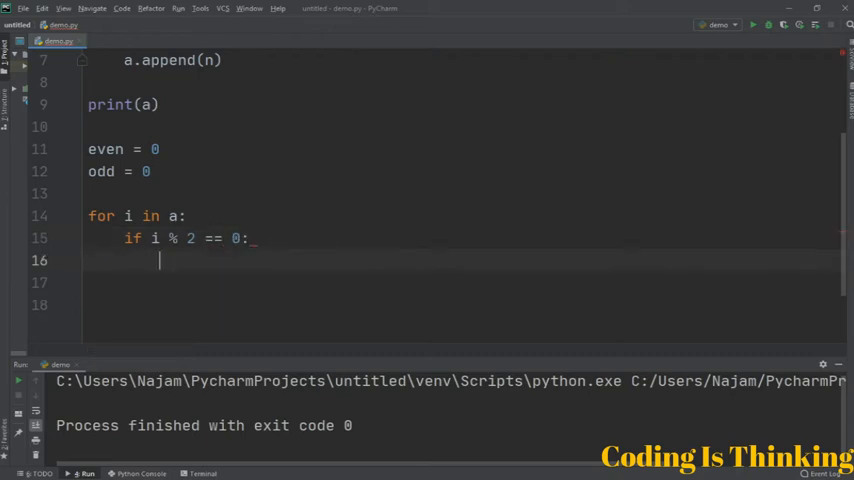
pyautogui.write('even')
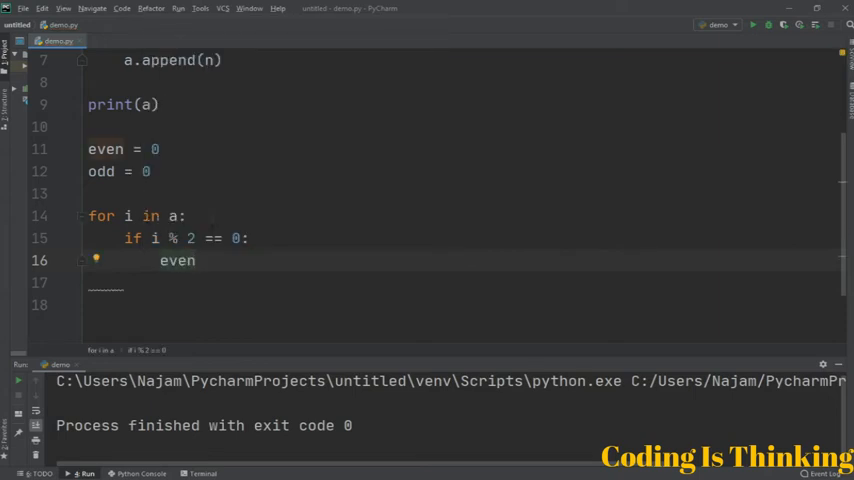
pyautogui.write('=')
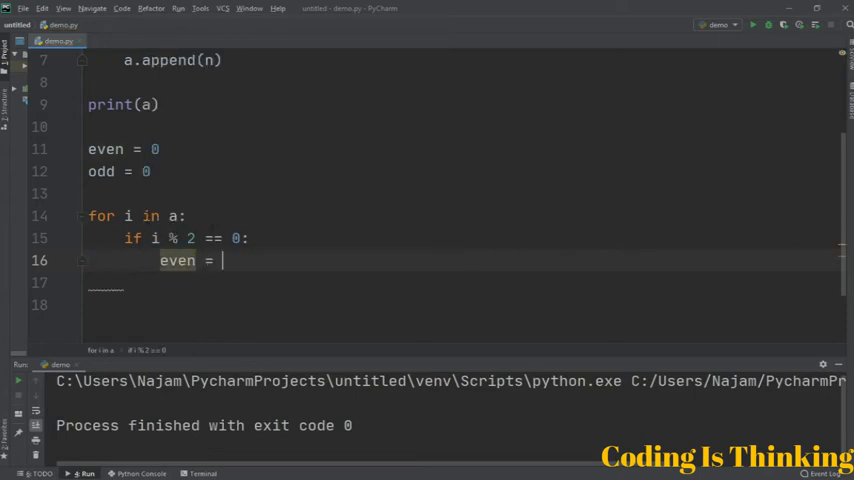
pyautogui.write('even + 1')
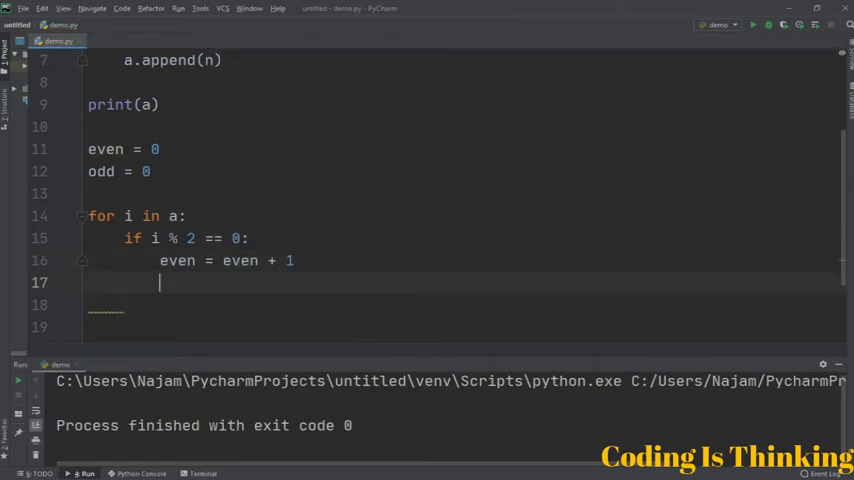
# Add the 'else:' branch incrementing odd with 'odd = odd + 1'.
pyautogui.write('else')
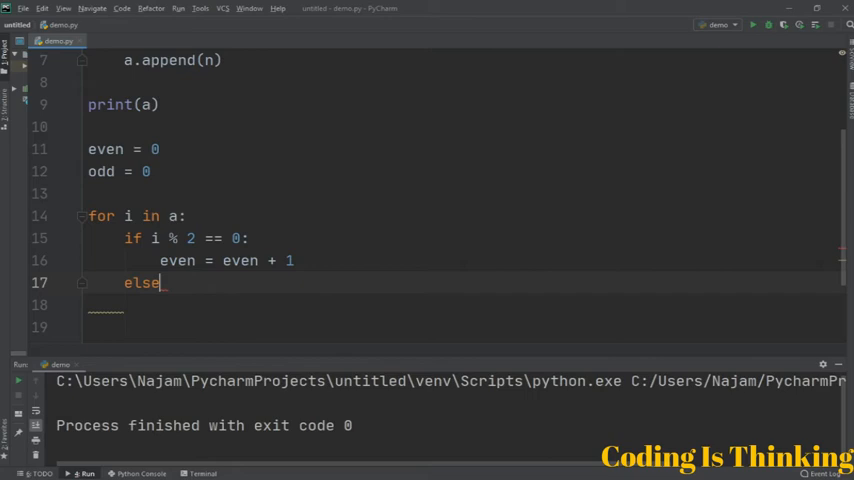
pyautogui.write(':')
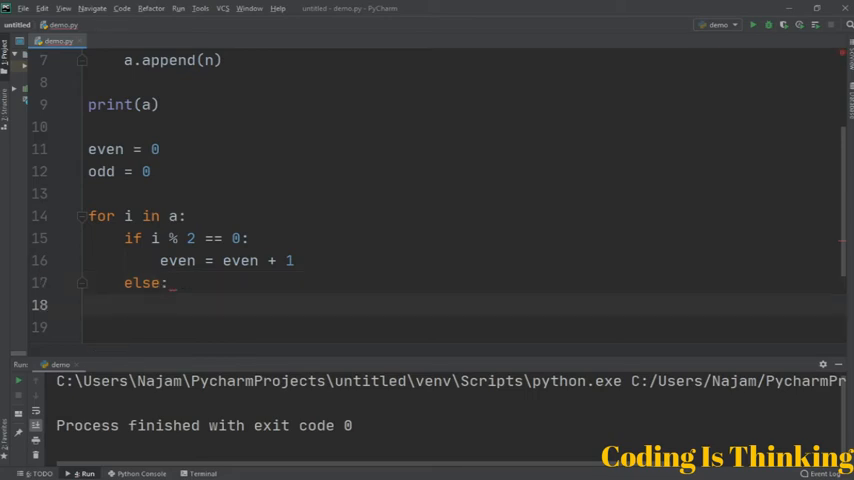
pyautogui.write('of')
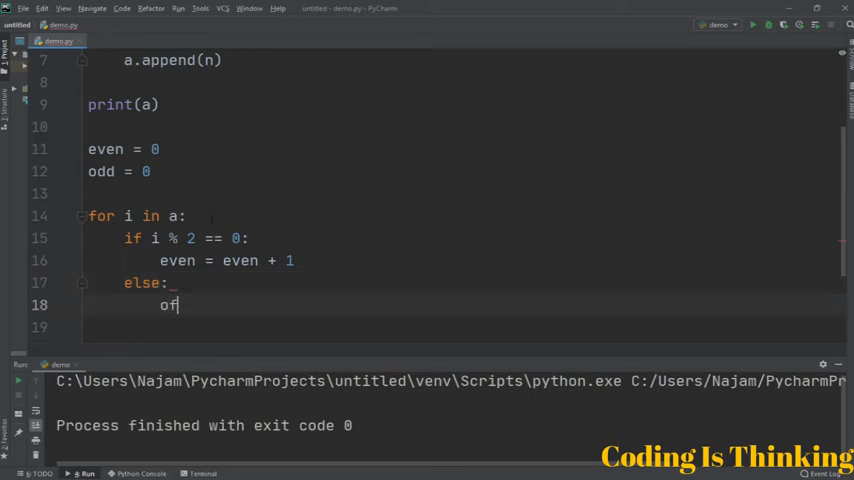
pyautogui.write('dd =')
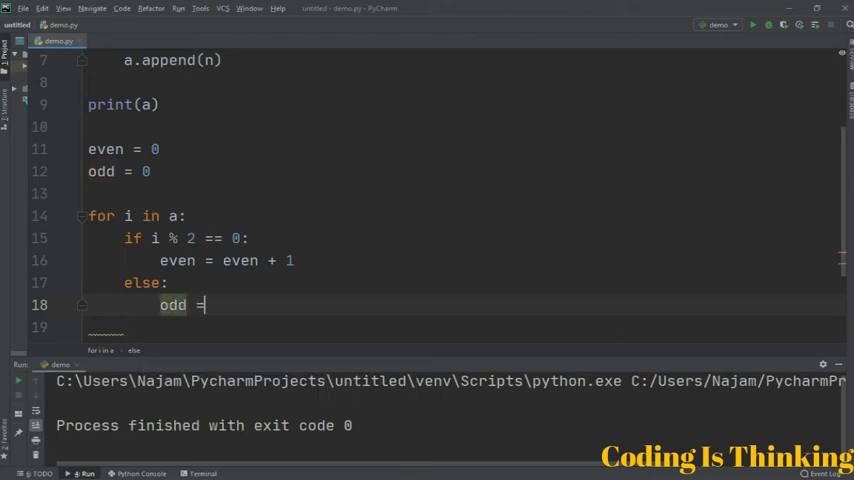
pyautogui.write('odd + 1')
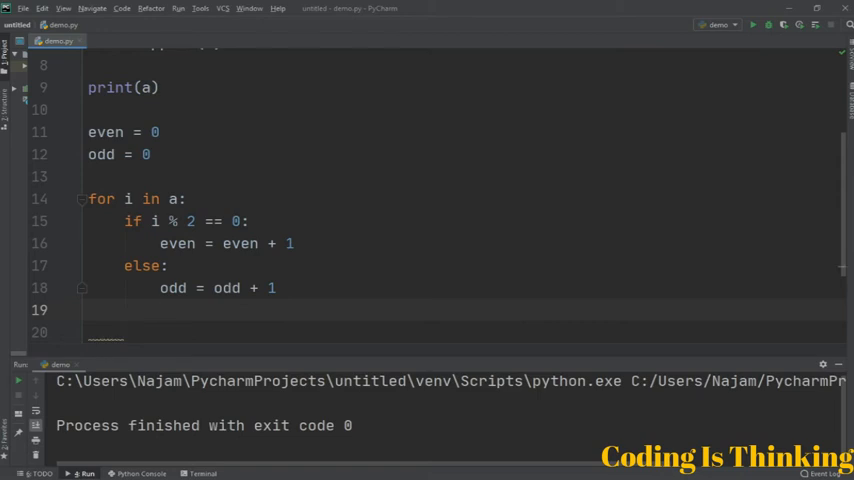
pyautogui.scroll(-3)
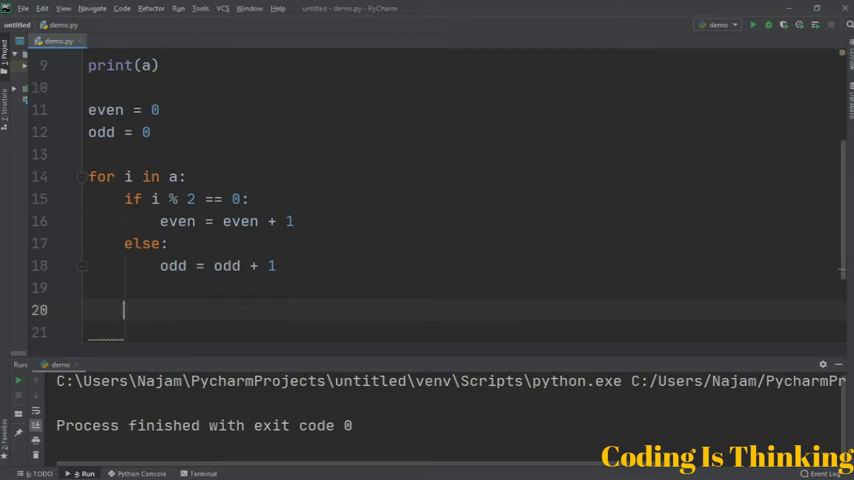
# Write 'print("Even: ", even)' after the loop.
pyautogui.write('print("')
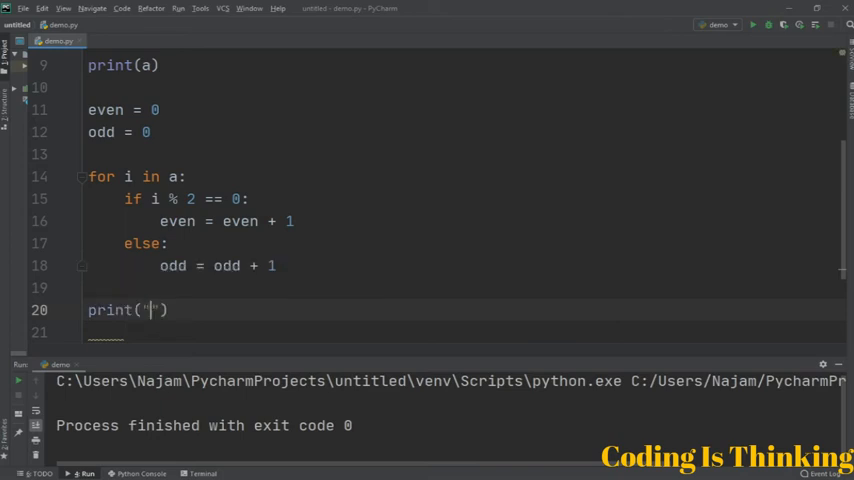
pyautogui.write('Even')
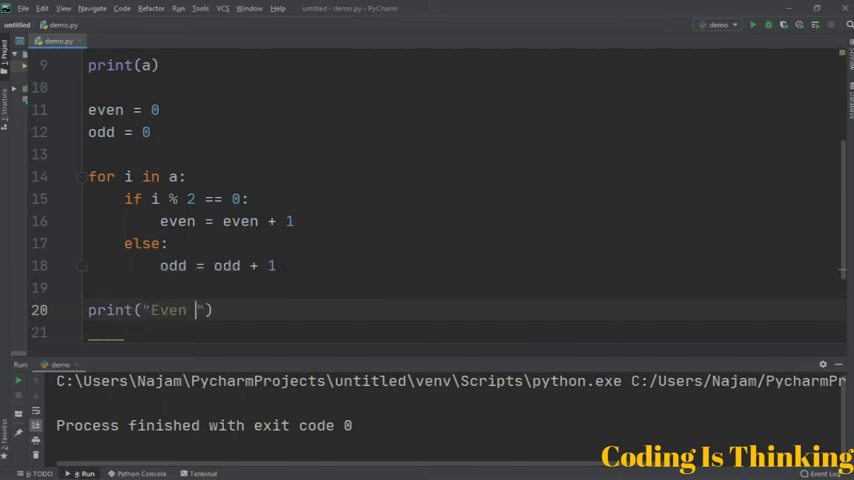
pyautogui.write(':')
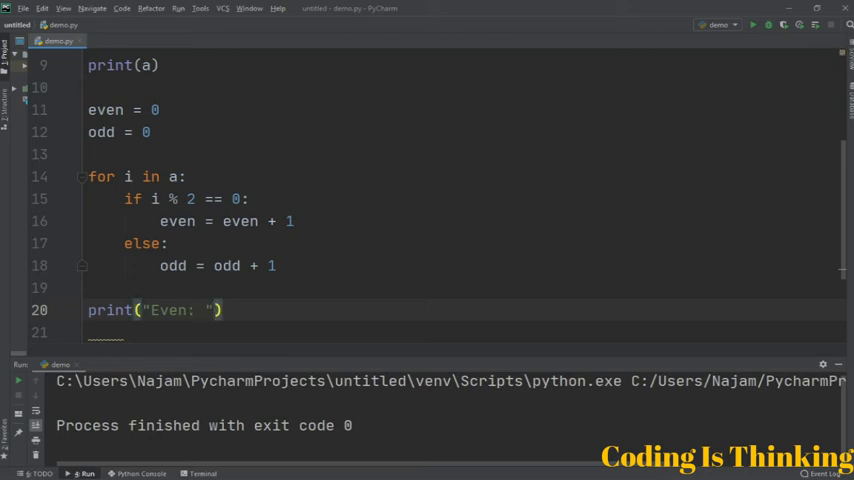
pyautogui.write(', even')
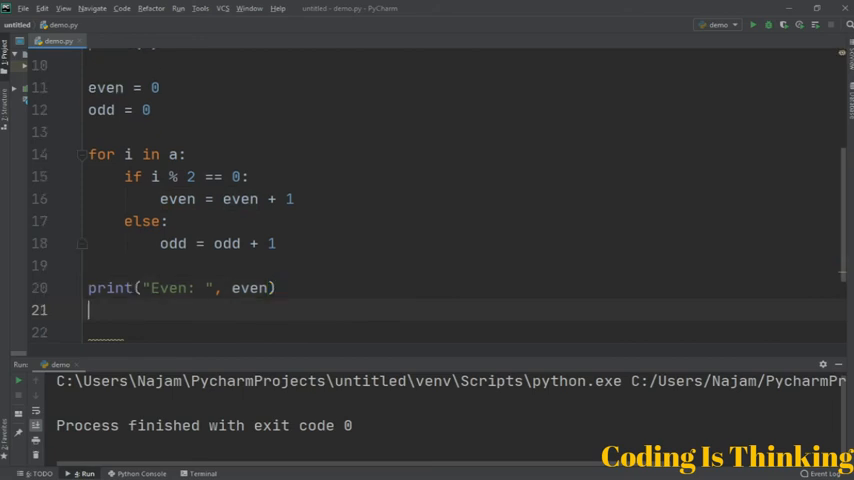
# Write 'print("Odd: ", odd)' on the next line.
pyautogui.write('print()')
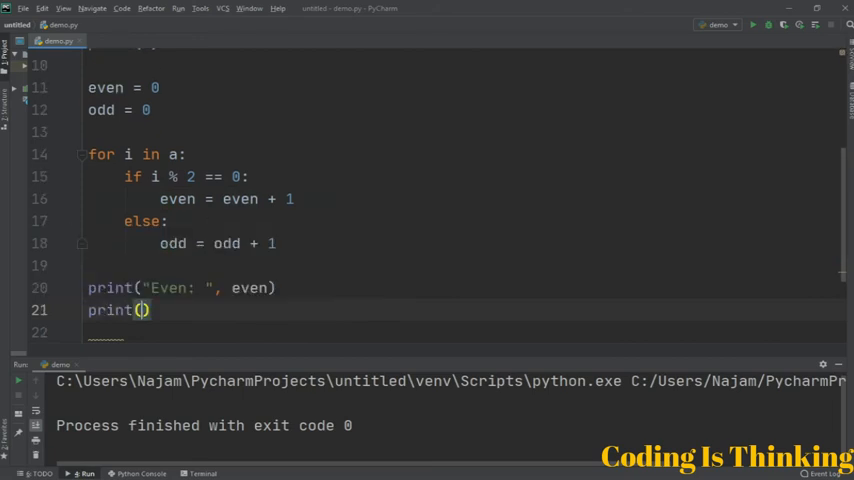
pyautogui.write('"O')
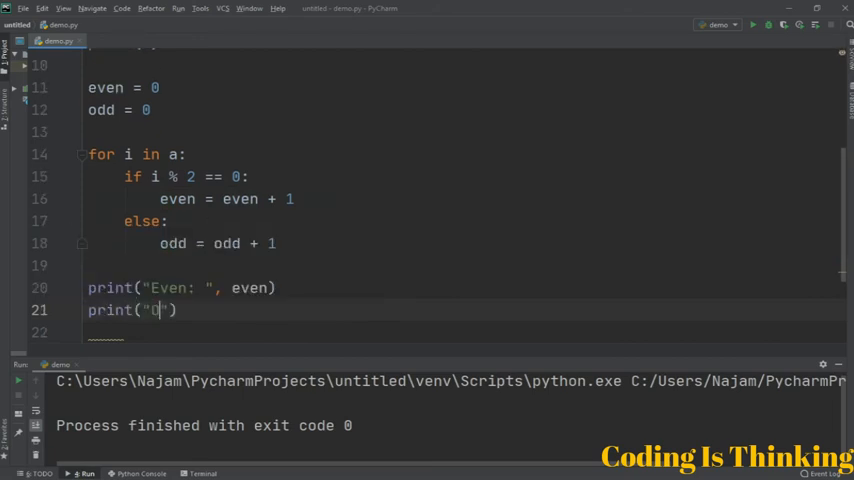
pyautogui.write('dd')
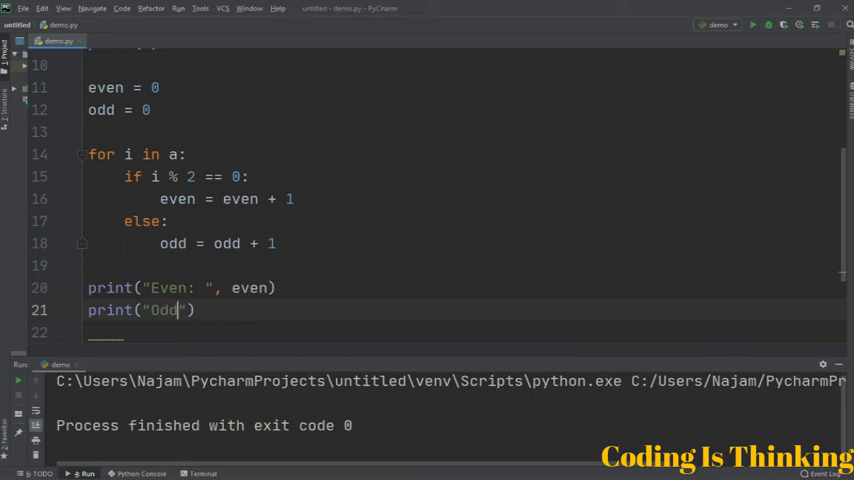
pyautogui.write(': ",')
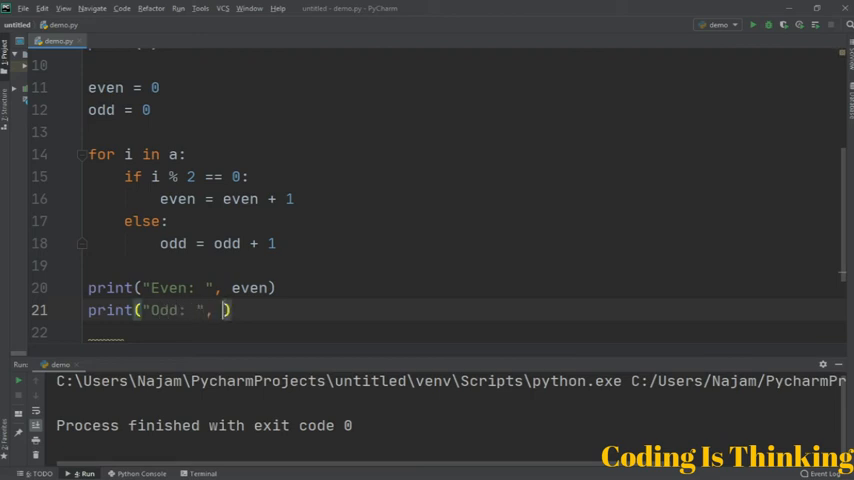
pyautogui.write('odd')
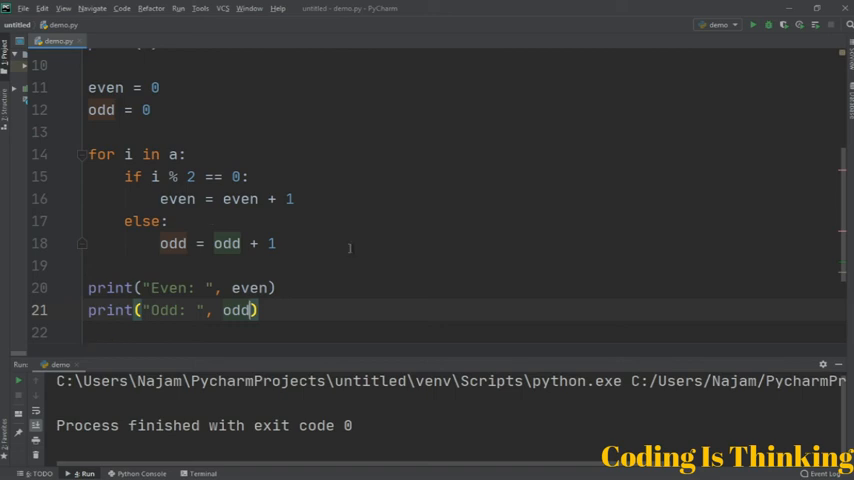
pyautogui.scroll(3)
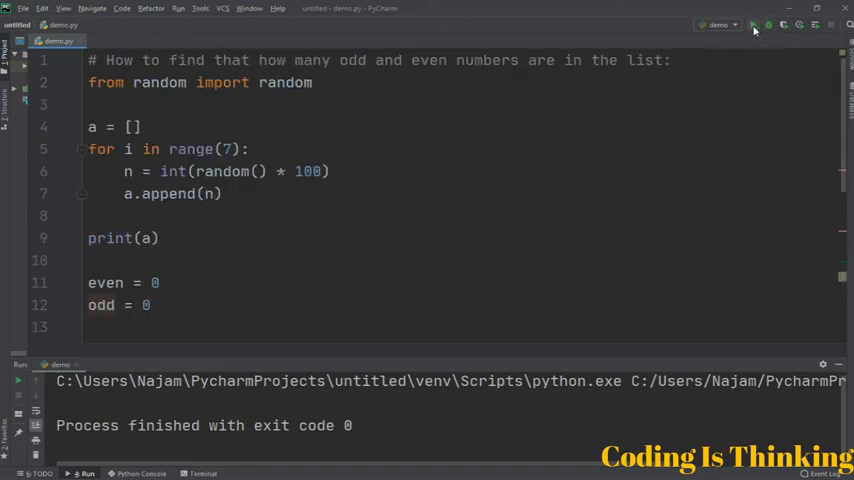
# Run demo.py, showing [76, 87, 16, 45, 98, 0, 71] with Even: 4 and Odd: 3.
pyautogui.click(753, 25)
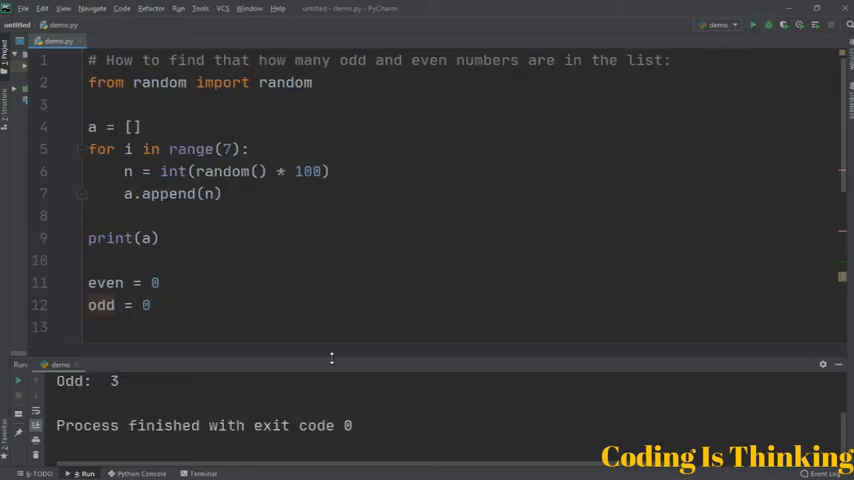
pyautogui.click(753, 24)
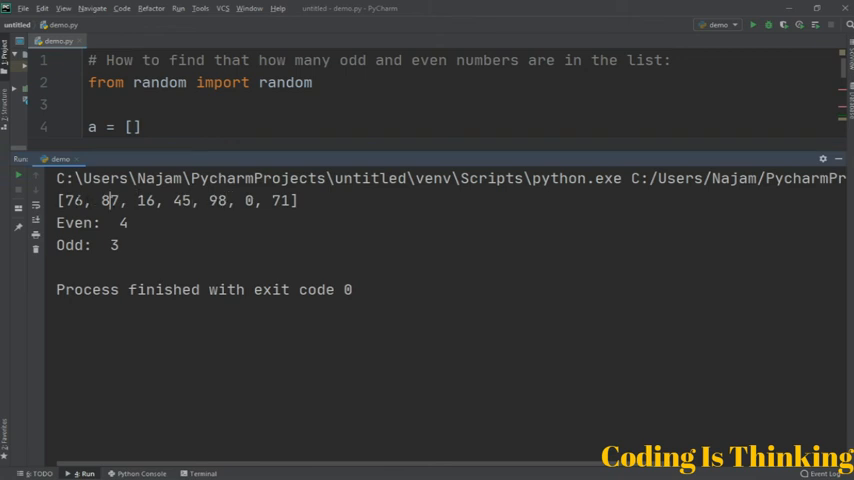
pyautogui.moveTo(58, 200); pyautogui.dragTo(290, 200)
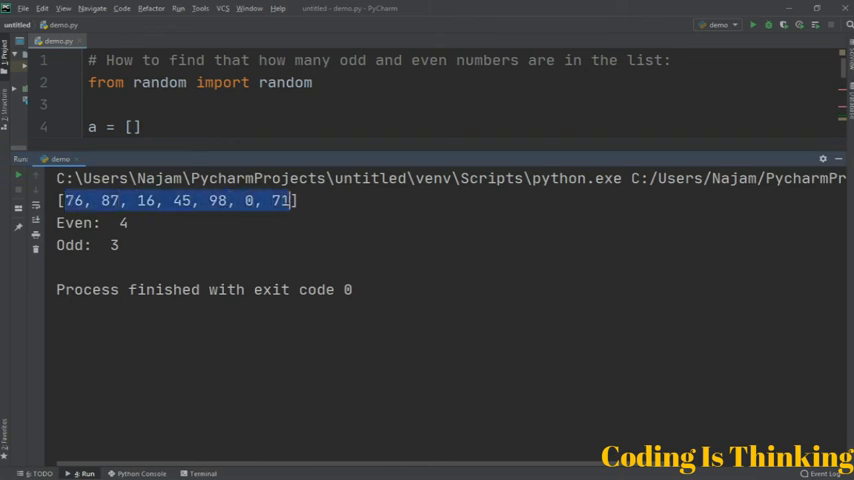